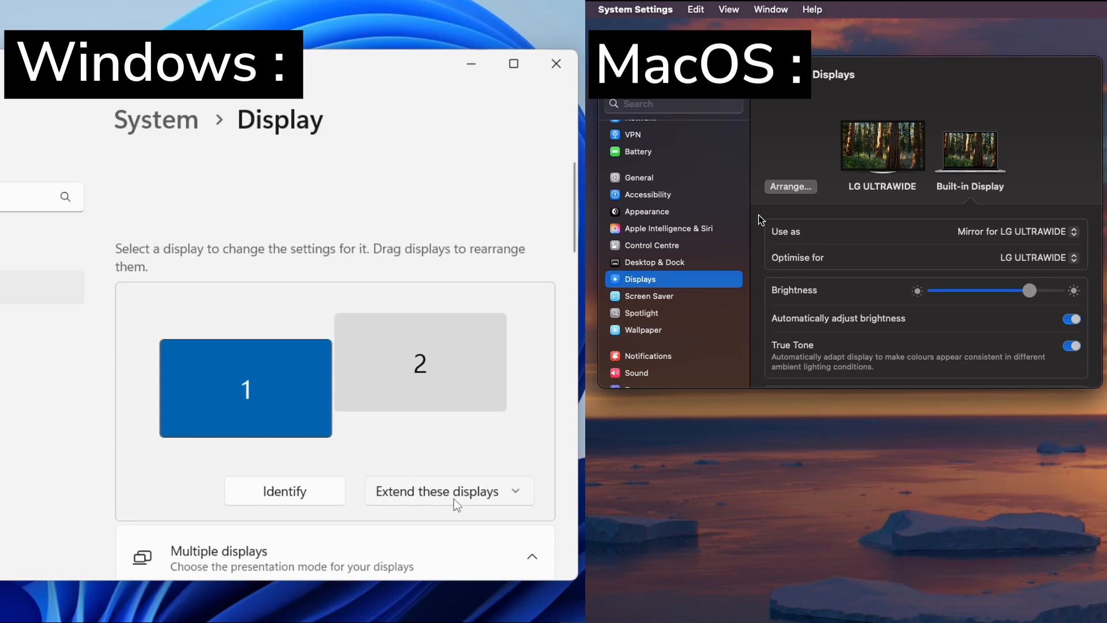
Switch from the extended two-display Windows Settings to HeavyM Pro+.
click(449, 491)
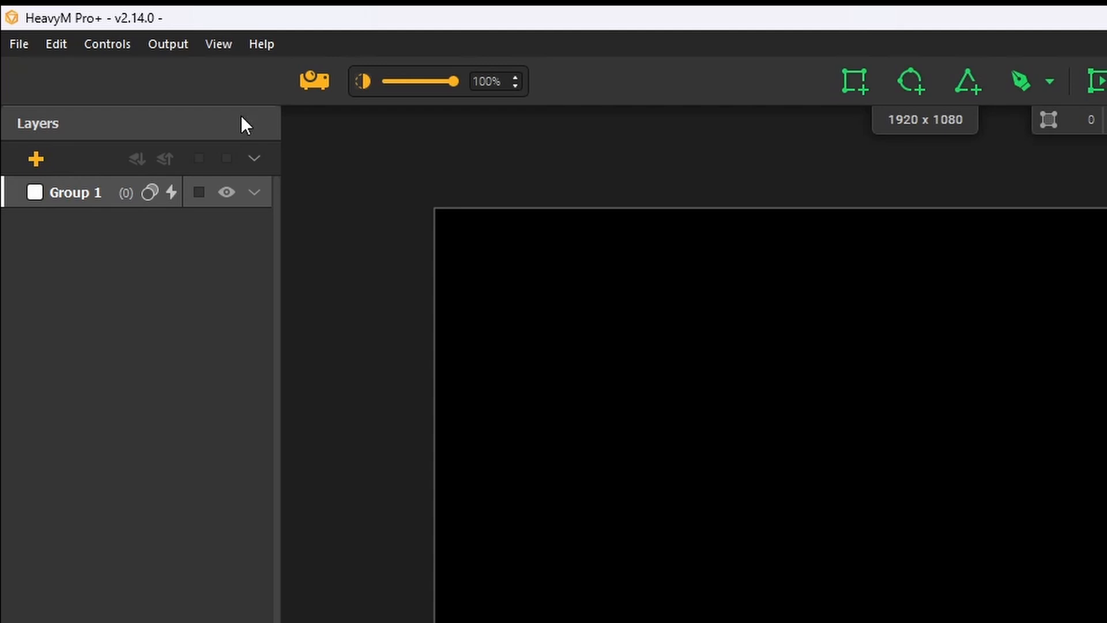
Add a circle face shape, Face 1 in Group 1, onto the black canvas.
click(167, 44)
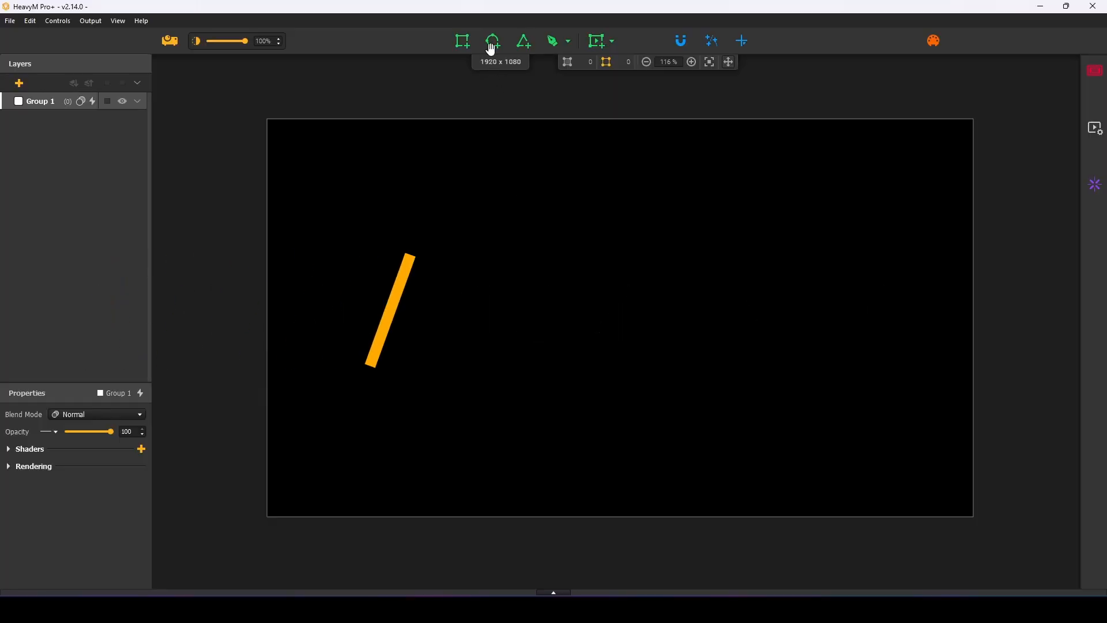
click(491, 40)
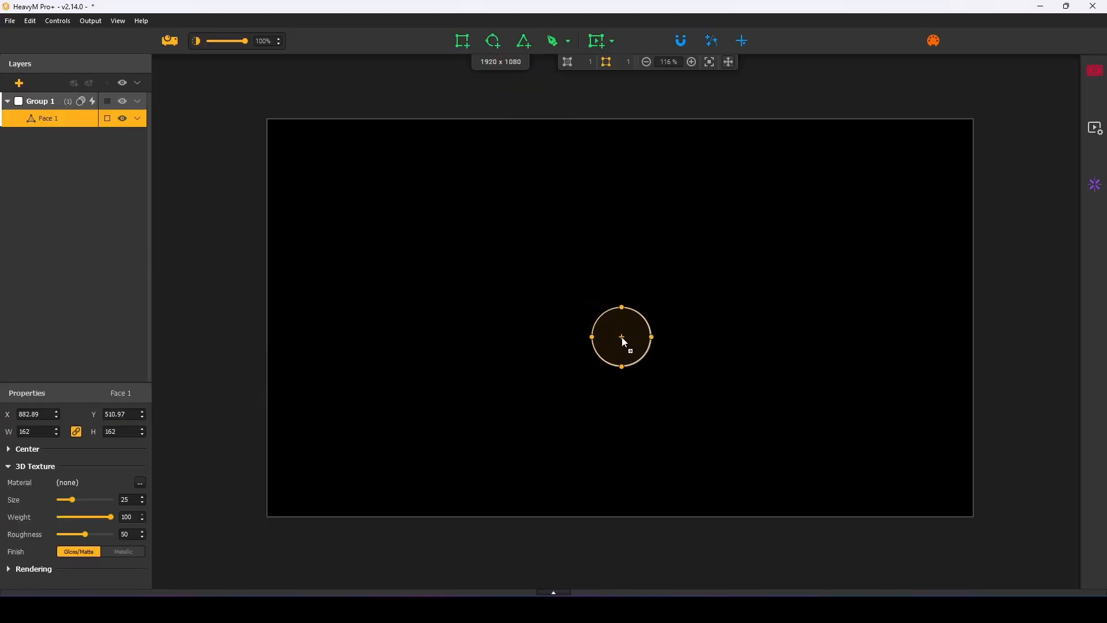